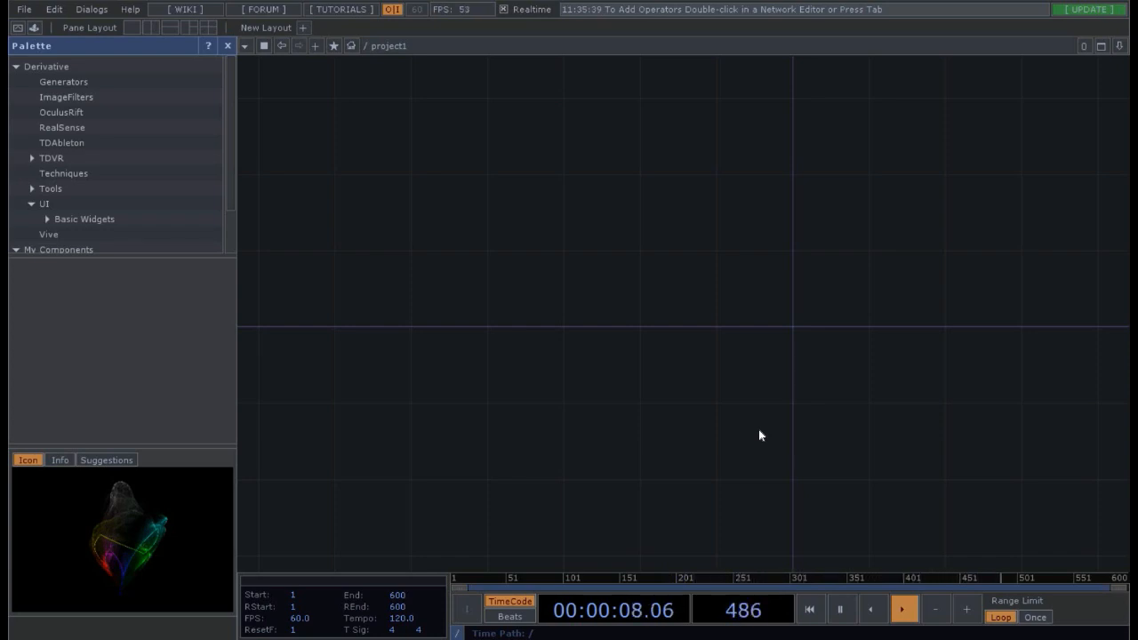
# - Add Nvidia Flow, Camera and Flow Emitter operators, chaining flow1, cam1 and flowemitter1
pyautogui.click(809, 609)
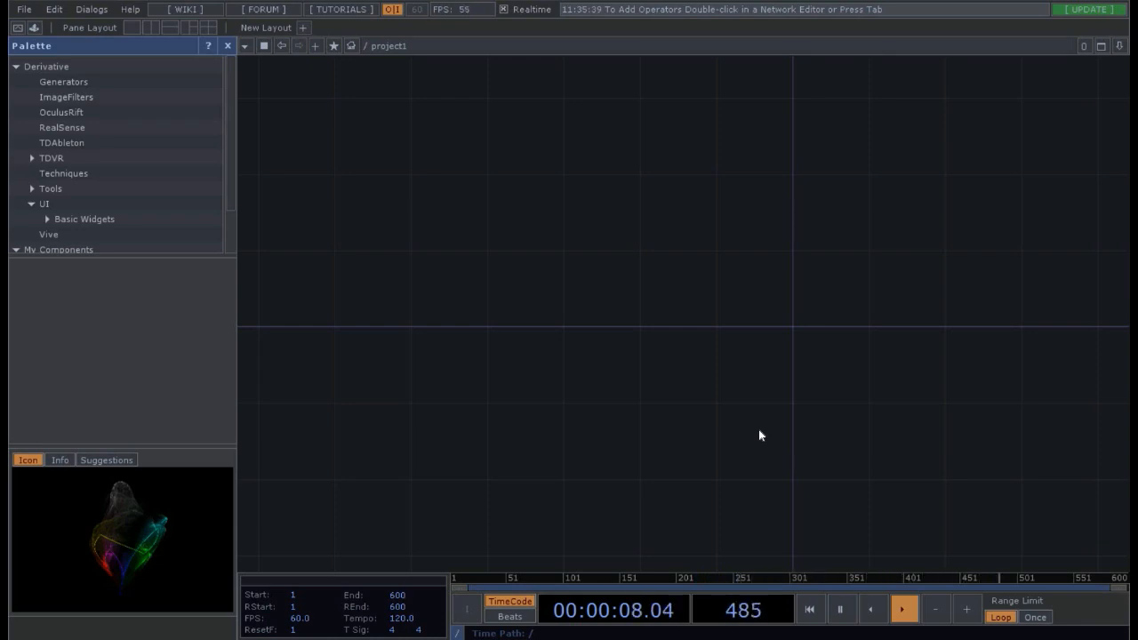
pyautogui.click(809, 609)
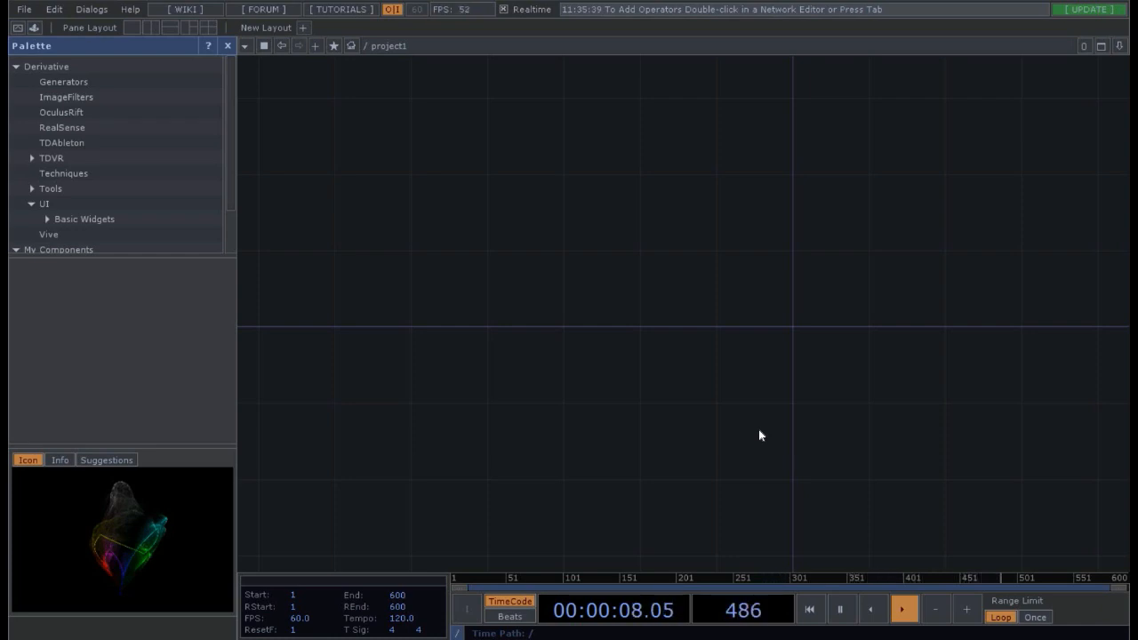
pyautogui.click(809, 609)
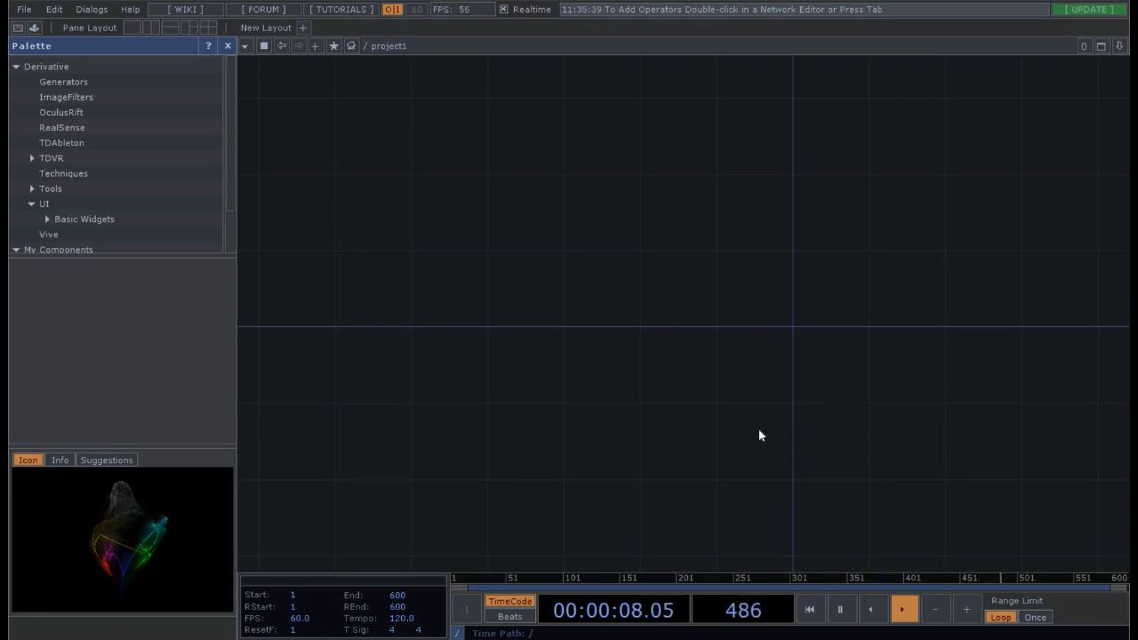
pyautogui.click(810, 609)
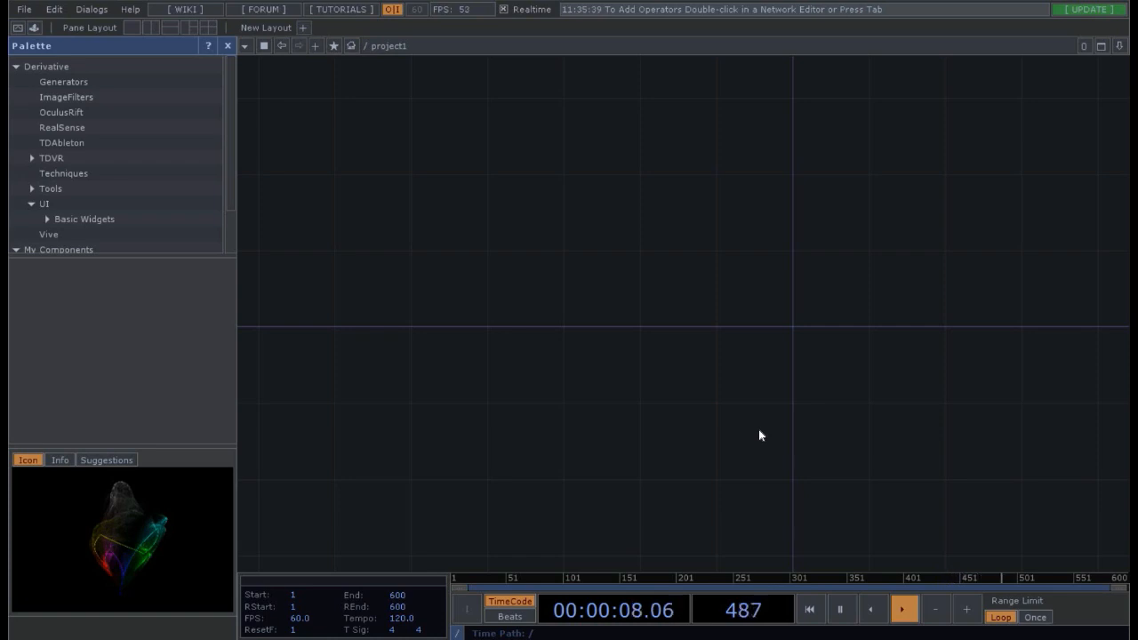
pyautogui.click(809, 609)
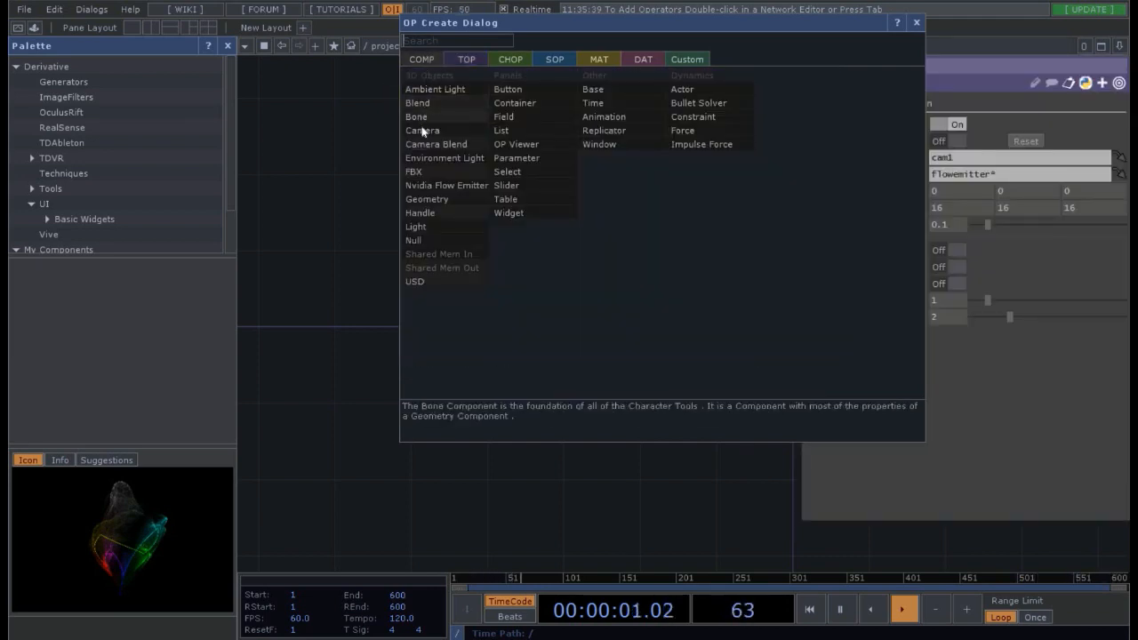
pyautogui.moveTo(419, 212)
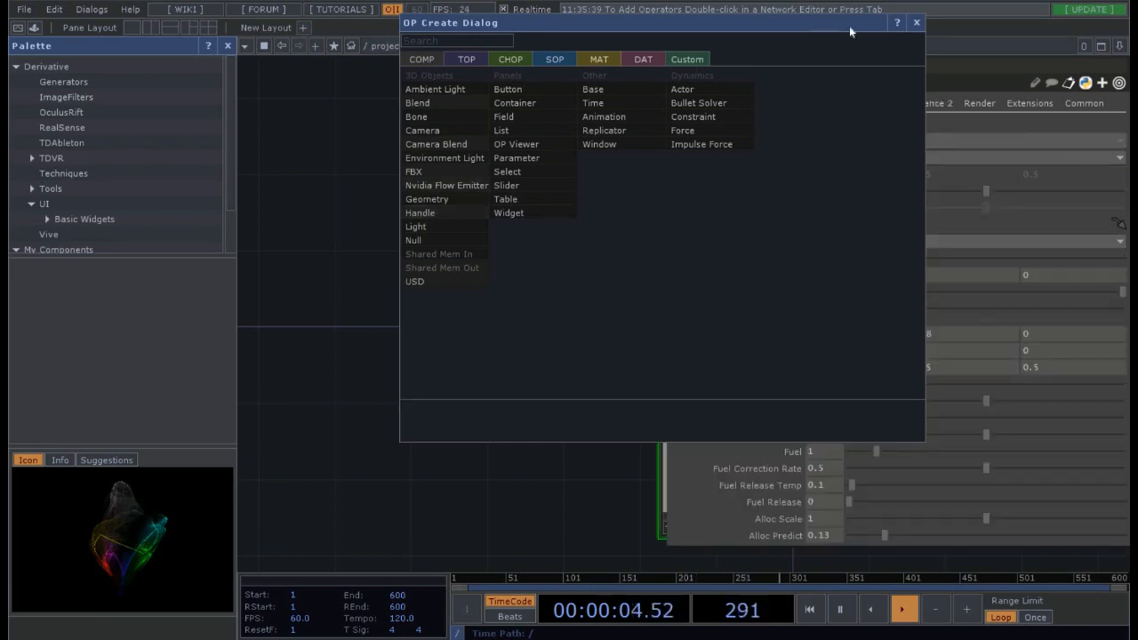
pyautogui.doubleClick(446, 185)
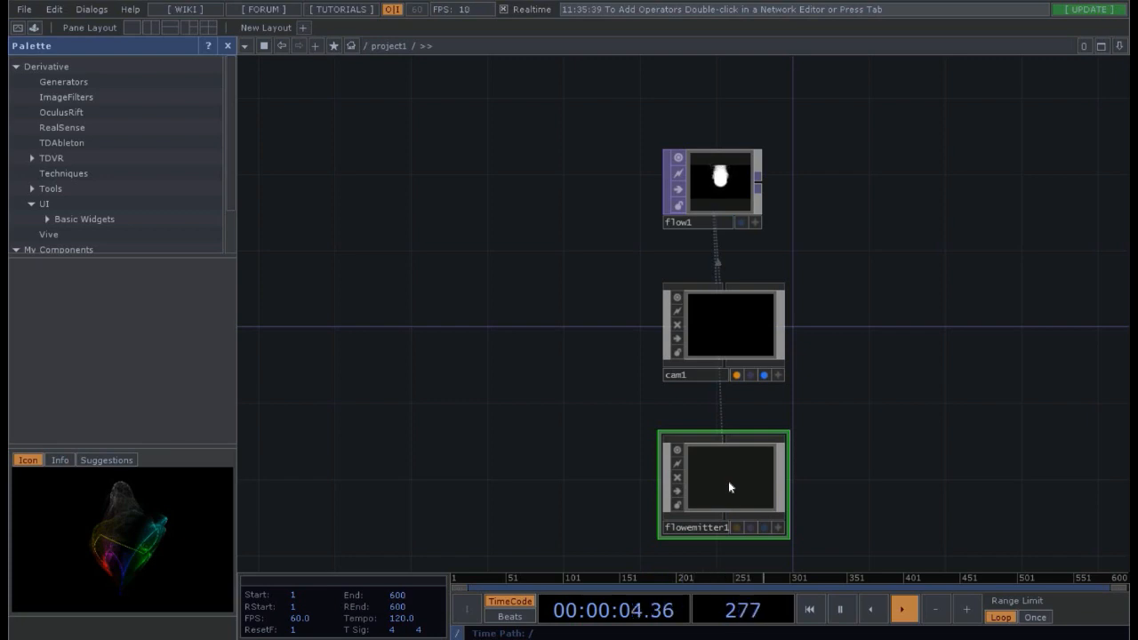
pyautogui.doubleClick(723, 484)
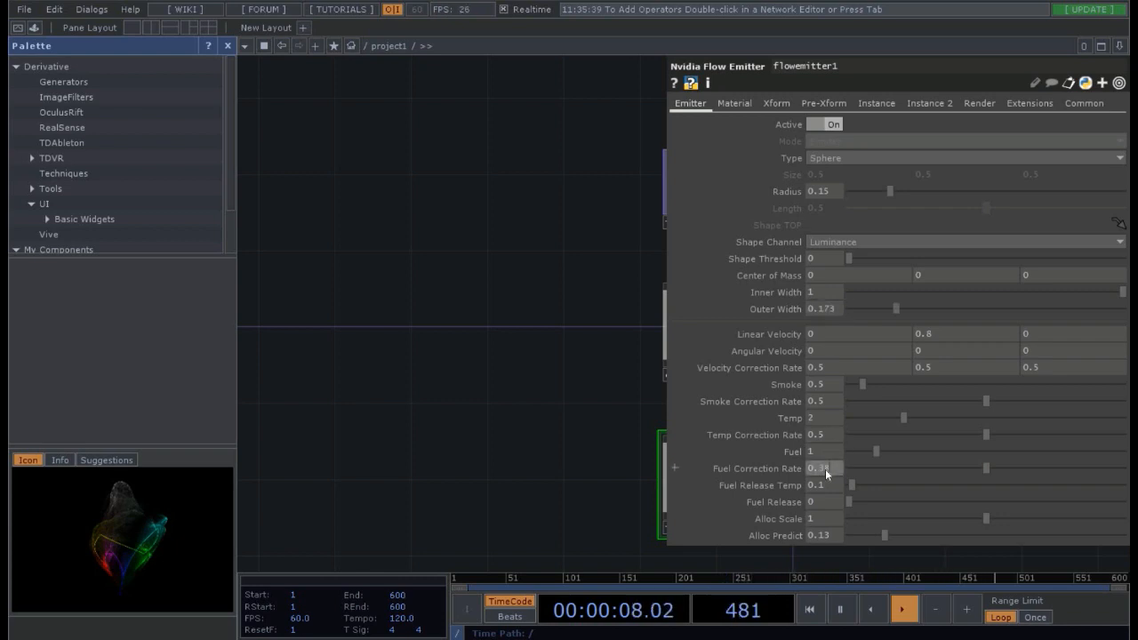
pyautogui.click(734, 103)
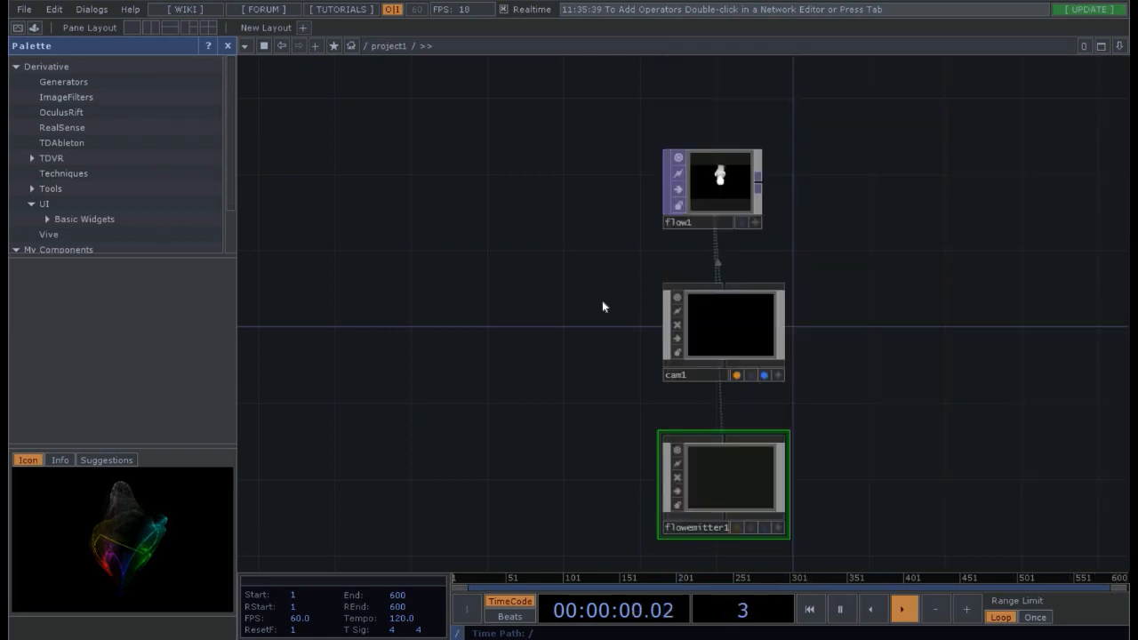
pyautogui.doubleClick(723, 323)
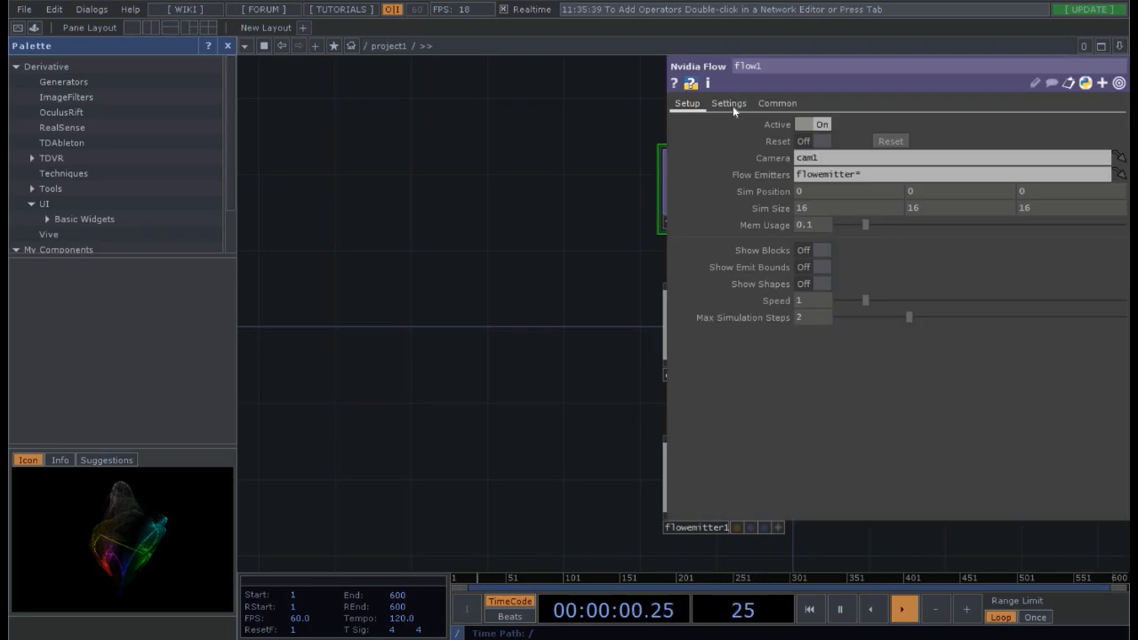
pyautogui.click(729, 103)
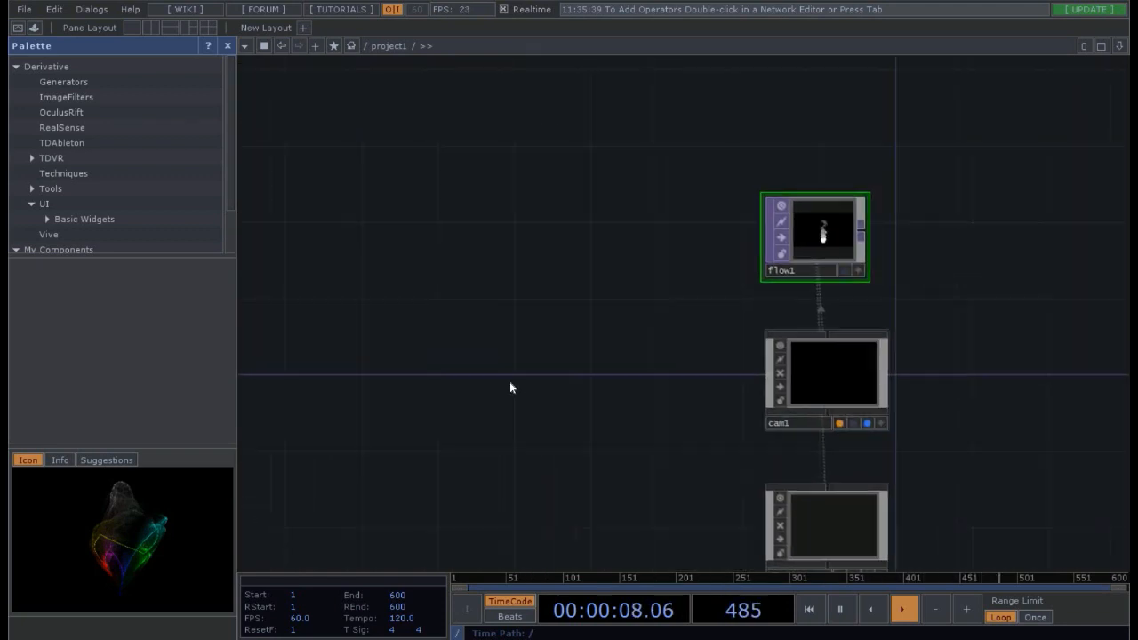
# - Add a Ramp TOP and a TOP to CHOP converter, wiring ramp1 into topto1
pyautogui.click(810, 609)
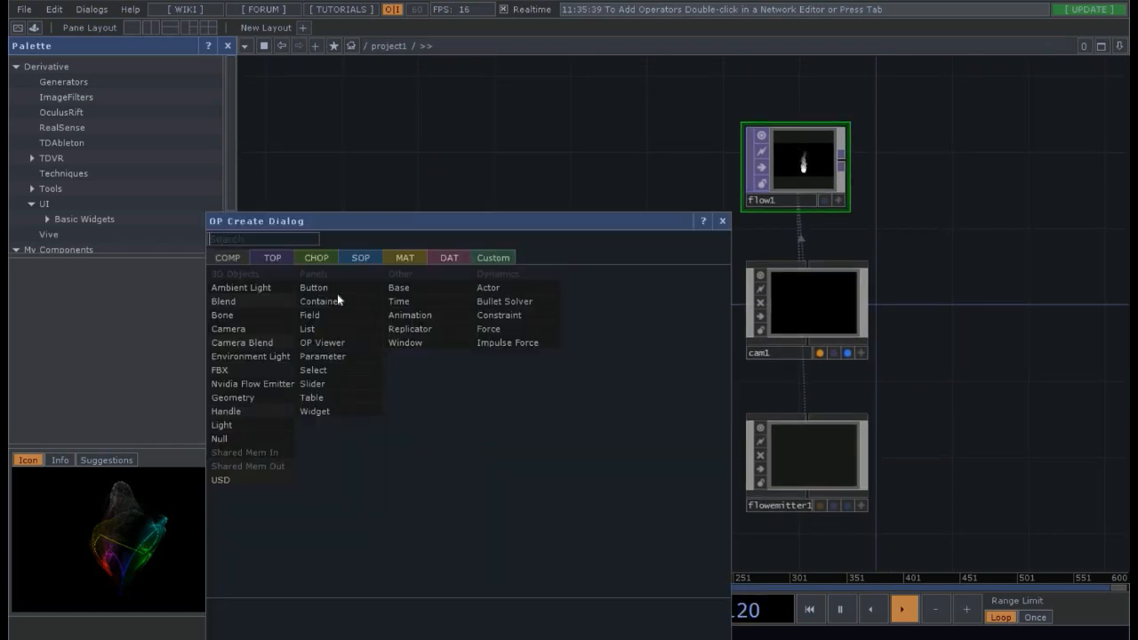
pyautogui.click(272, 257)
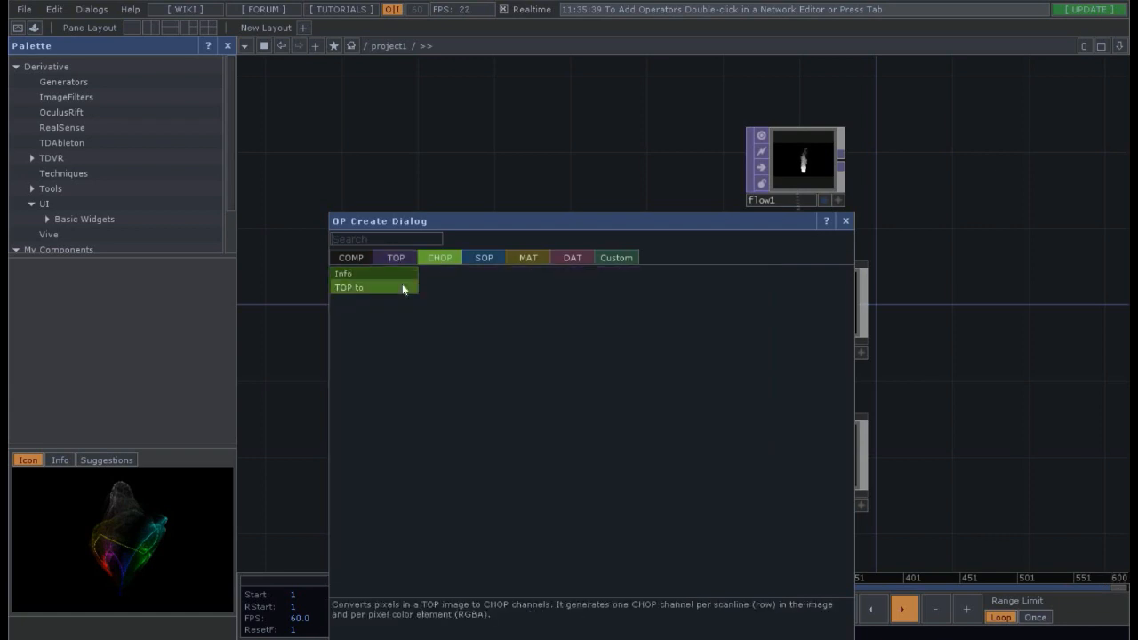
pyautogui.click(349, 288)
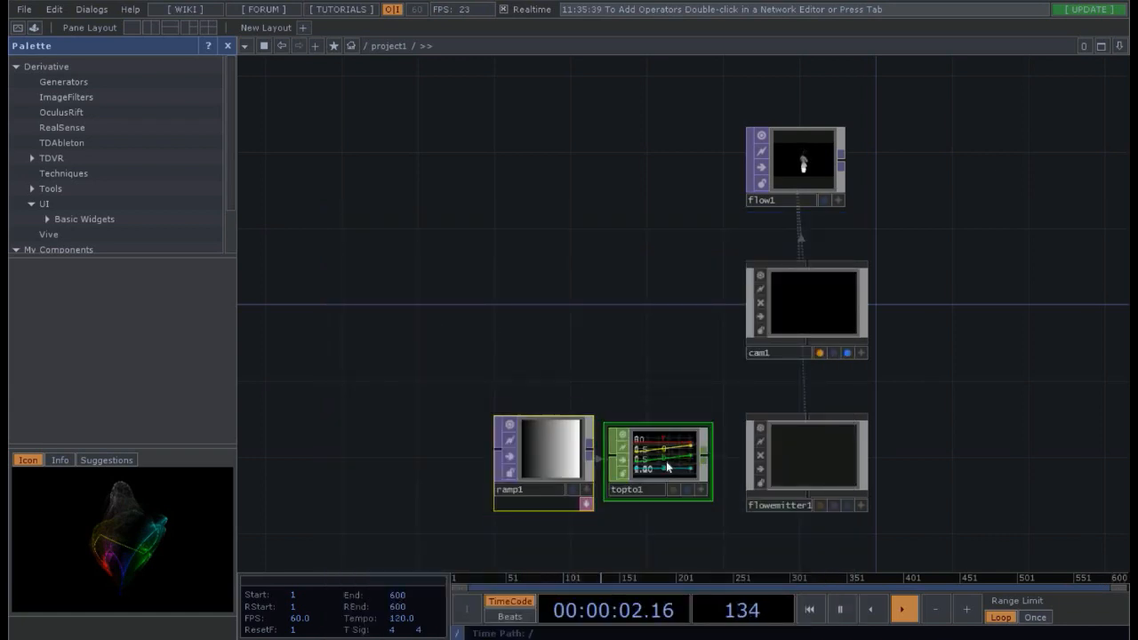
pyautogui.click(806, 457)
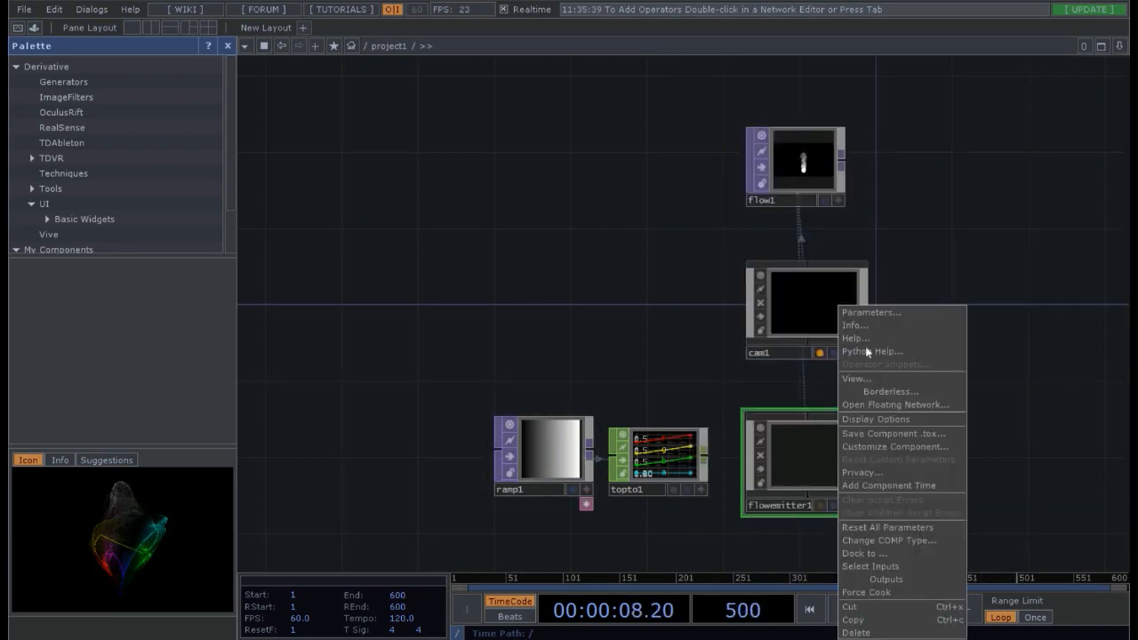
# - Review flowemitter1's Material parameters in a floating window and show the smoke render as backdrop
pyautogui.click(871, 312)
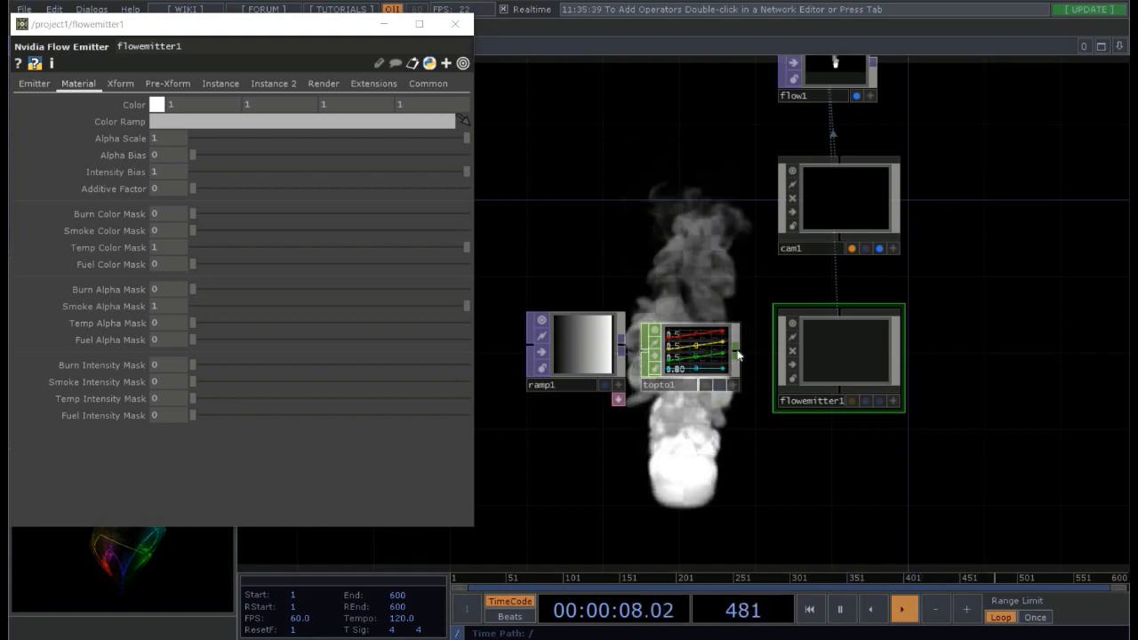
pyautogui.doubleClick(836, 355)
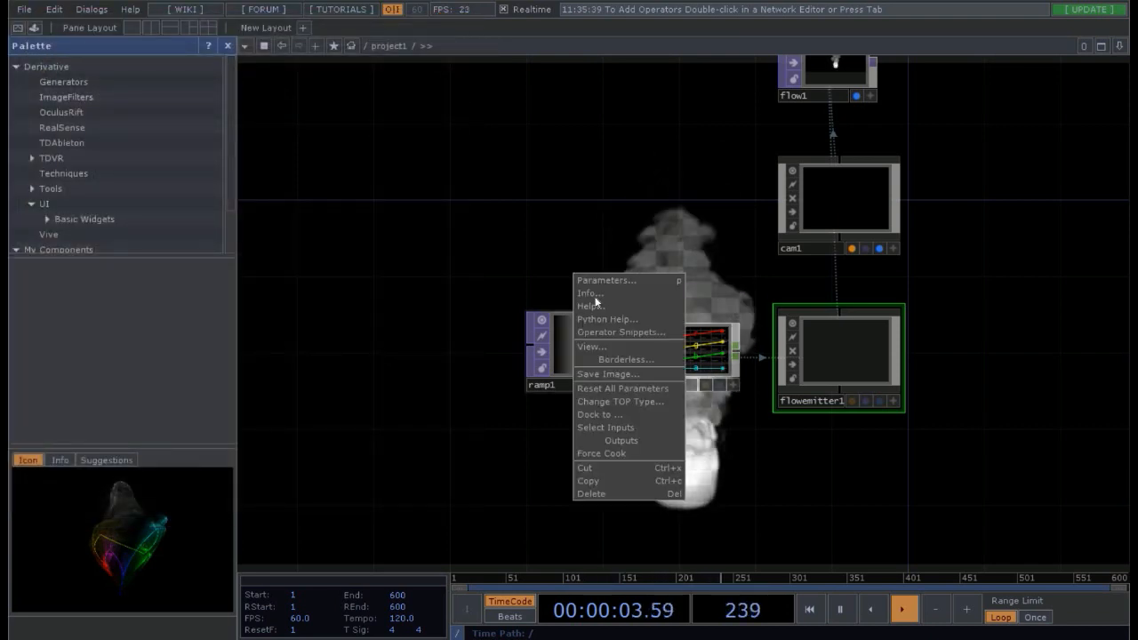
# - Open ramp1's Ramp TOP parameters in a floating window
pyautogui.click(607, 280)
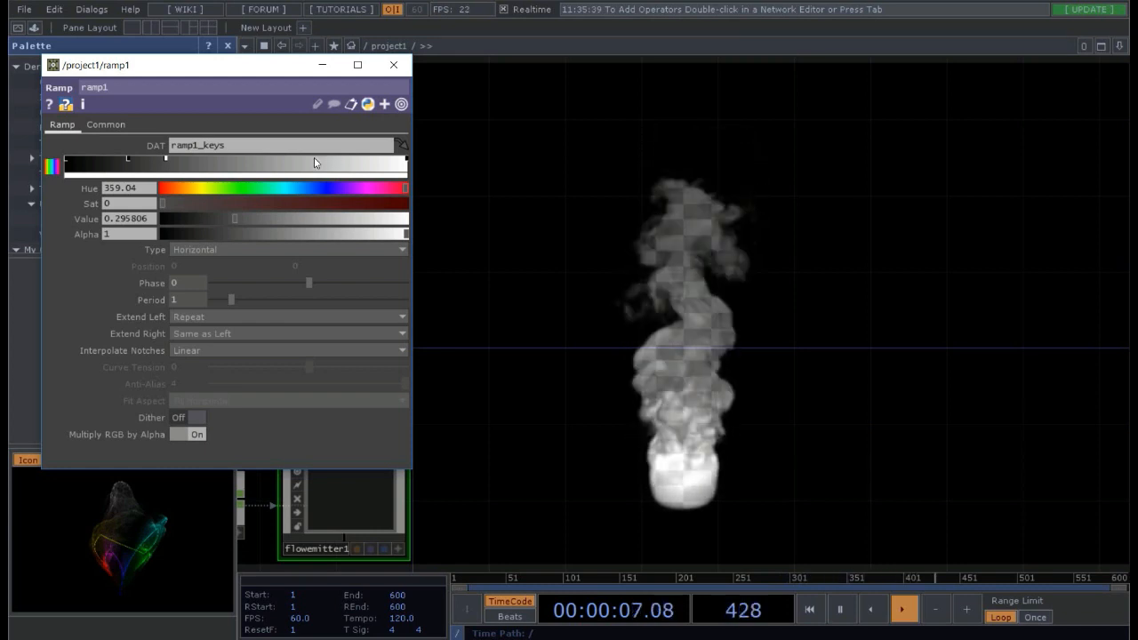
# - Lower the ramp's grey smoke key Value and set its Alpha to about 0.6
pyautogui.moveTo(235, 218); pyautogui.dragTo(338, 219)
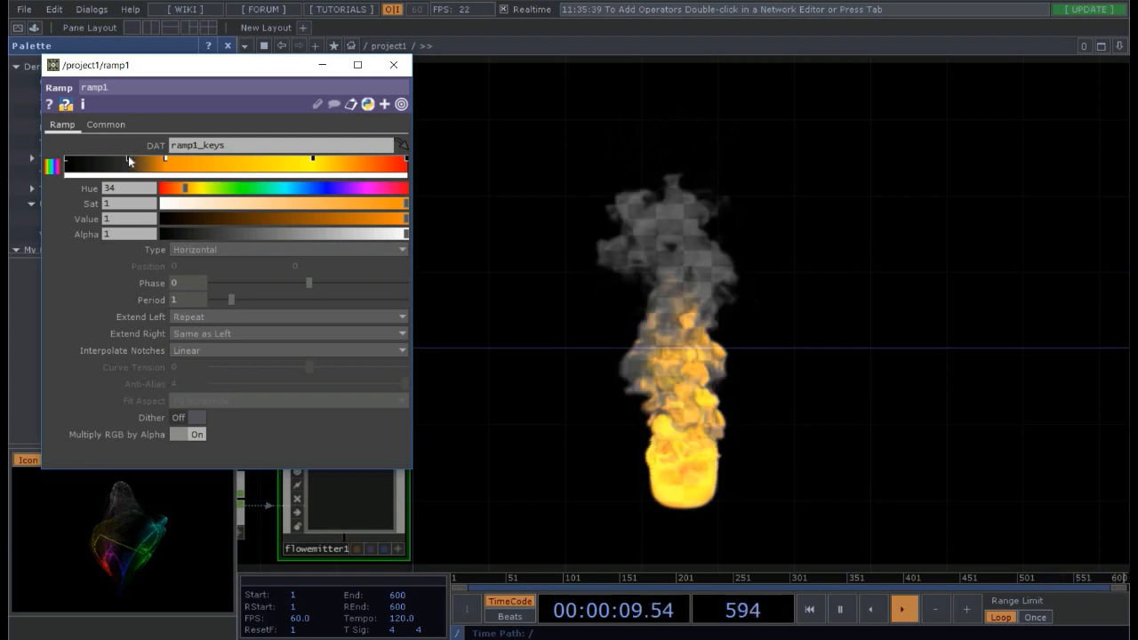
pyautogui.moveTo(405, 234); pyautogui.dragTo(280, 234)
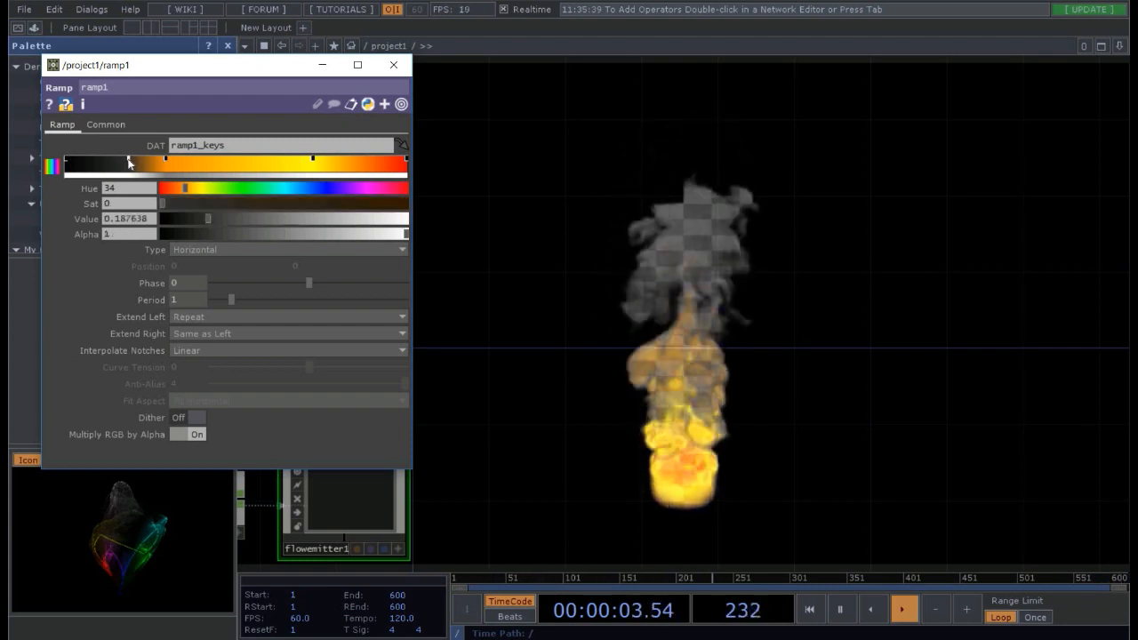
pyautogui.moveTo(208, 219); pyautogui.dragTo(339, 219)
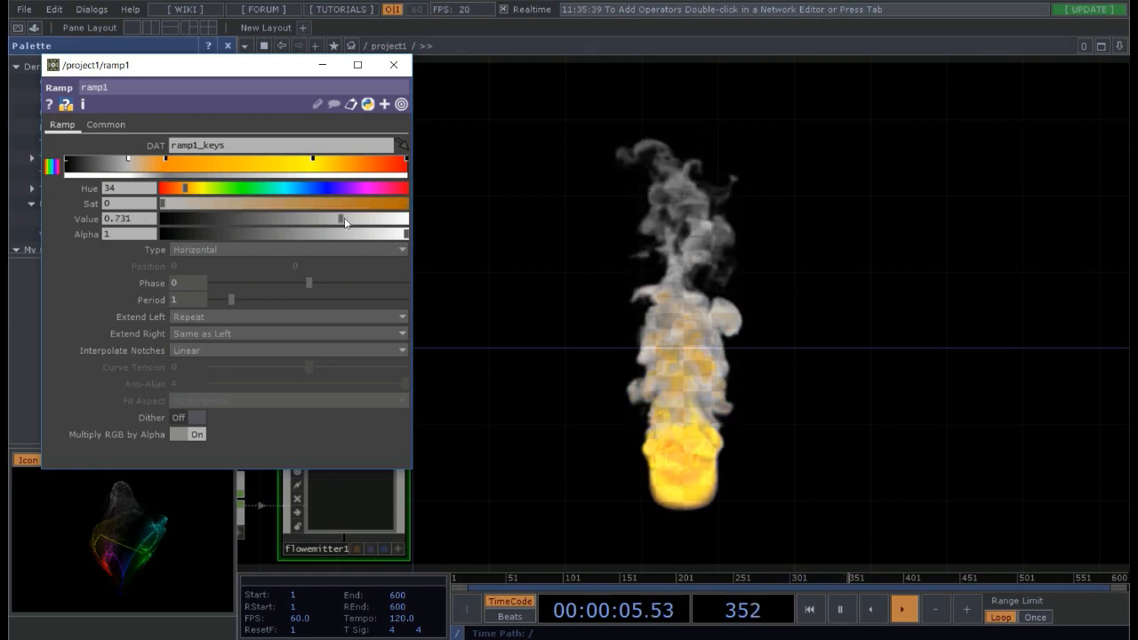
pyautogui.moveTo(338, 218); pyautogui.dragTo(240, 219)
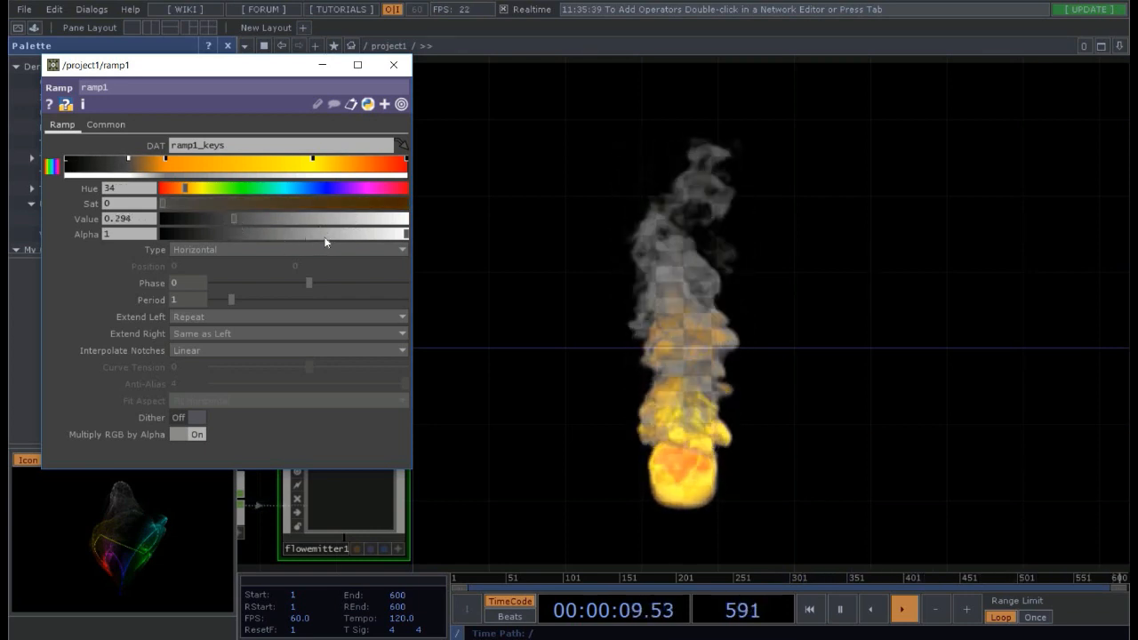
pyautogui.moveTo(404, 234); pyautogui.dragTo(313, 234)
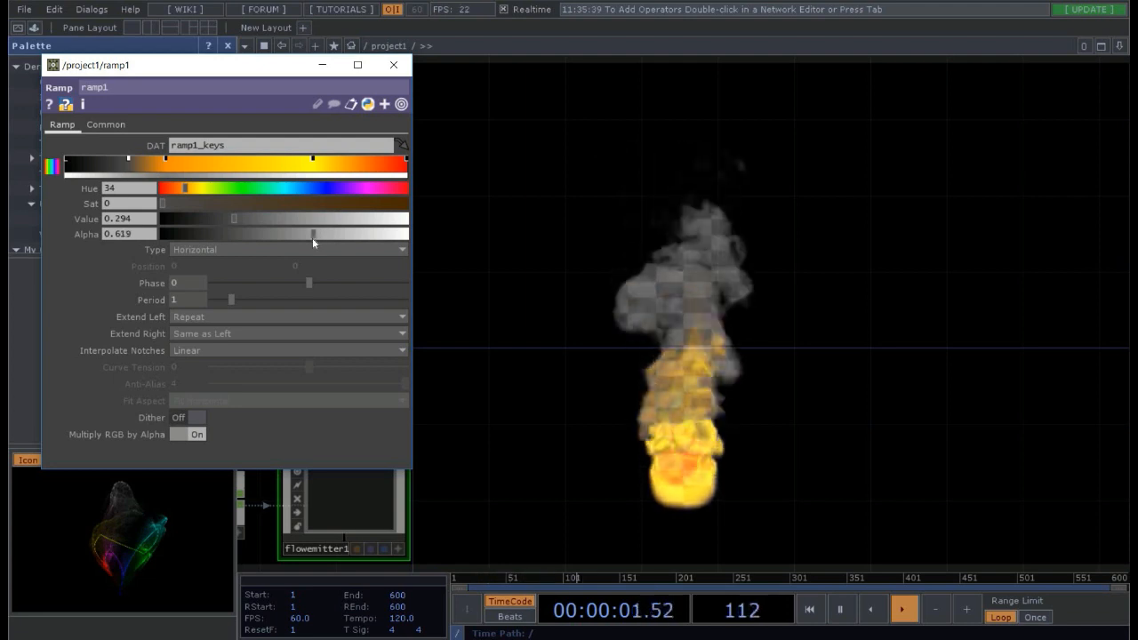
pyautogui.moveTo(312, 233); pyautogui.dragTo(406, 233)
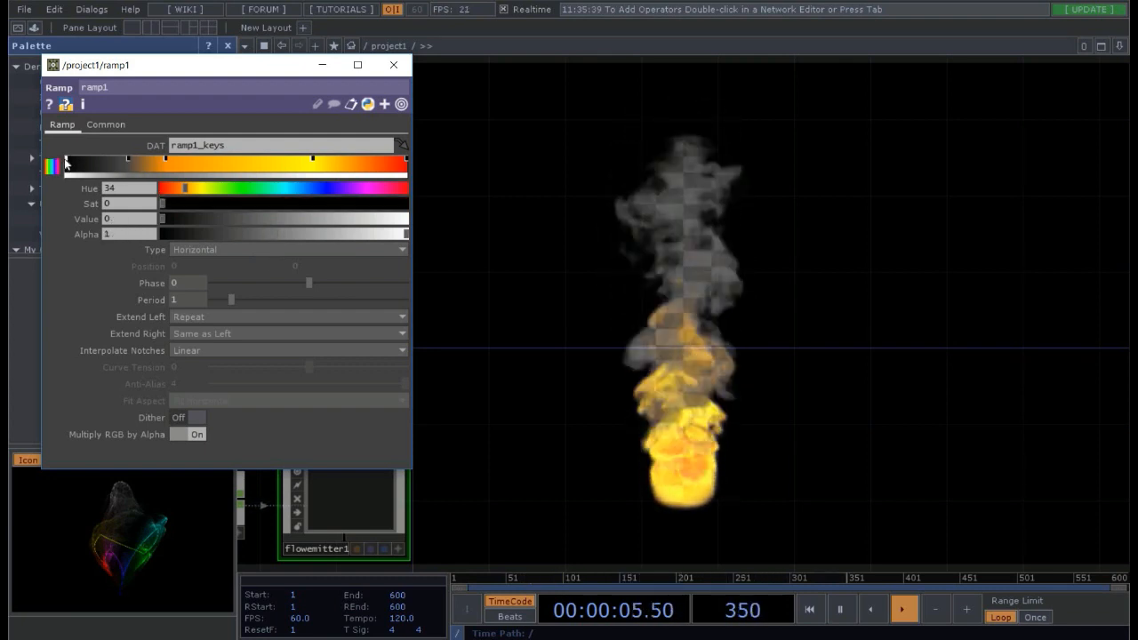
pyautogui.moveTo(360, 240)
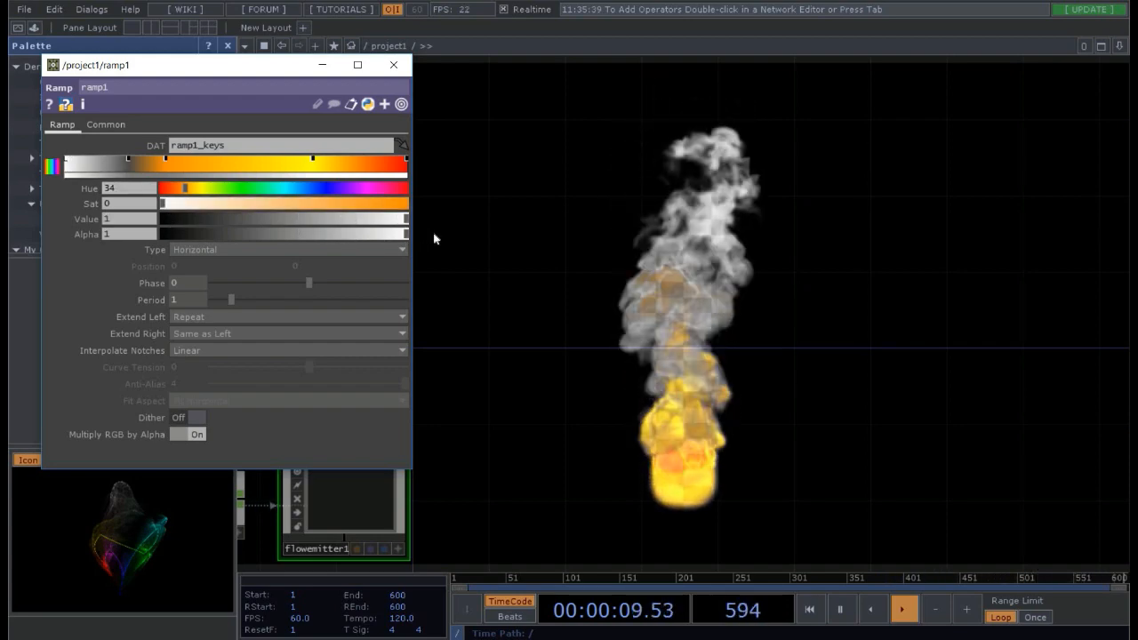
# - Set the smoke key's Value to about 0.3 and Alpha to about 0.47
pyautogui.moveTo(404, 219); pyautogui.dragTo(349, 219)
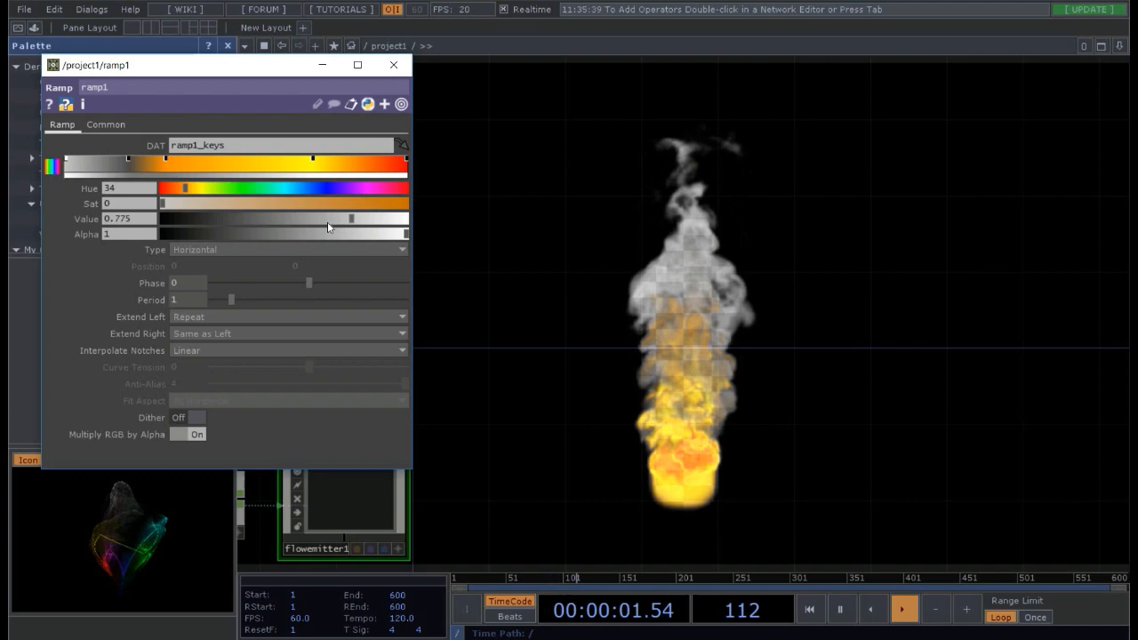
pyautogui.moveTo(350, 218); pyautogui.dragTo(234, 218)
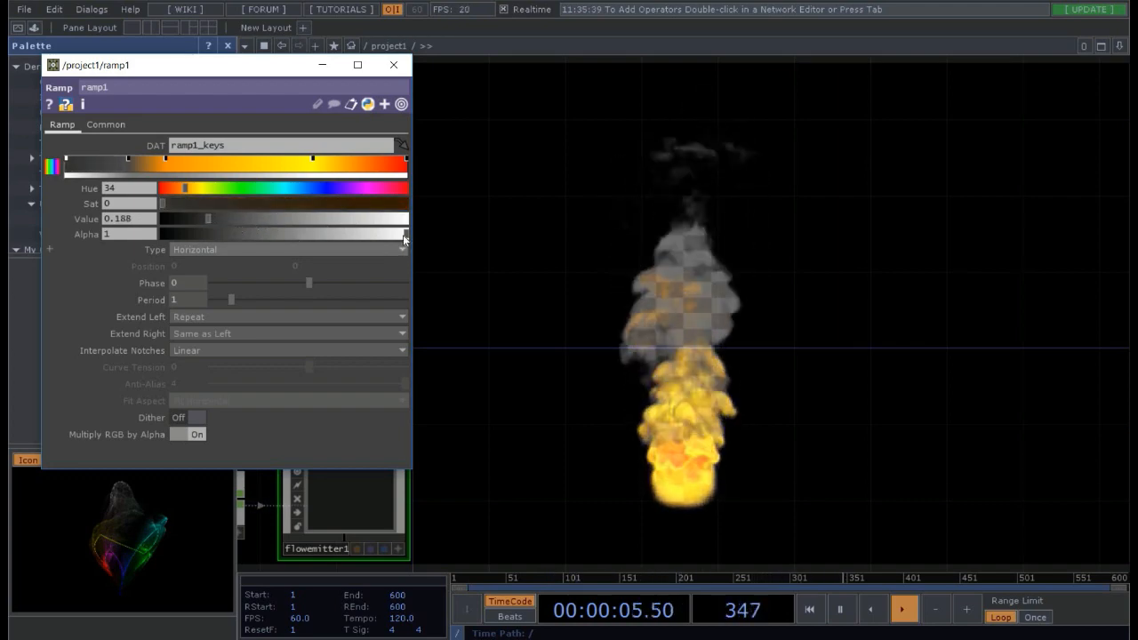
pyautogui.moveTo(404, 234); pyautogui.dragTo(307, 234)
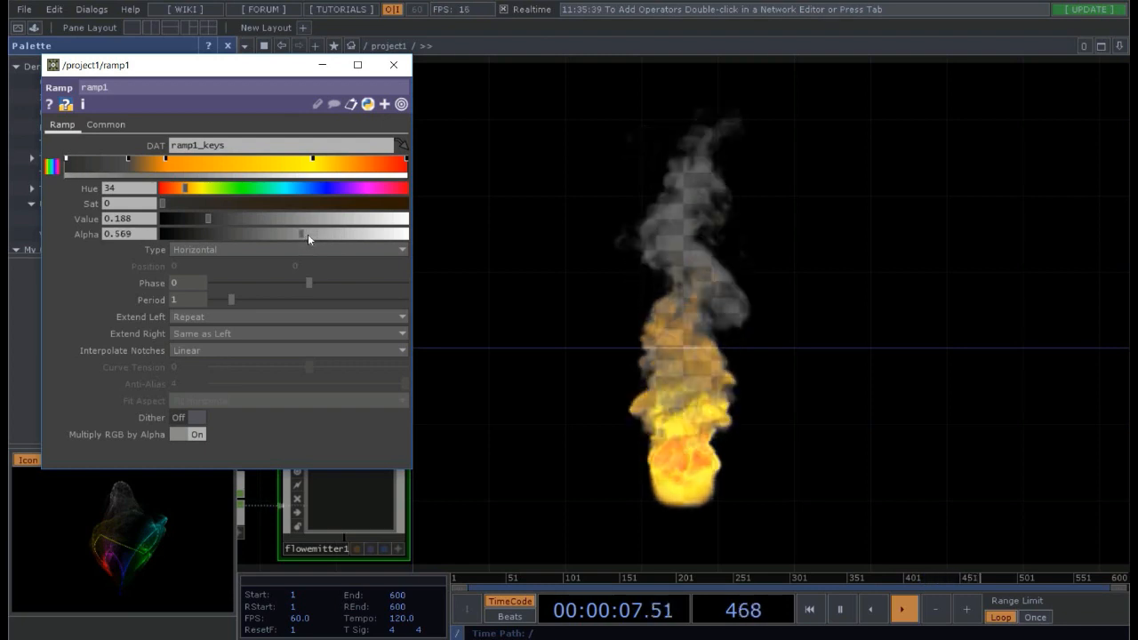
pyautogui.moveTo(309, 233); pyautogui.dragTo(284, 233)
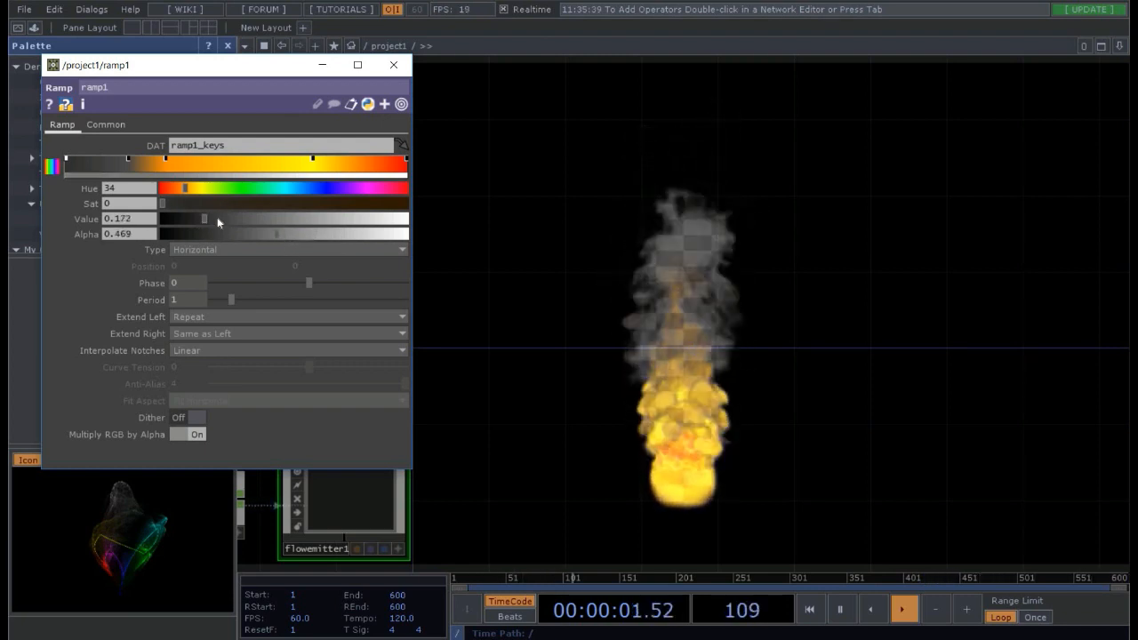
pyautogui.moveTo(204, 218); pyautogui.dragTo(240, 219)
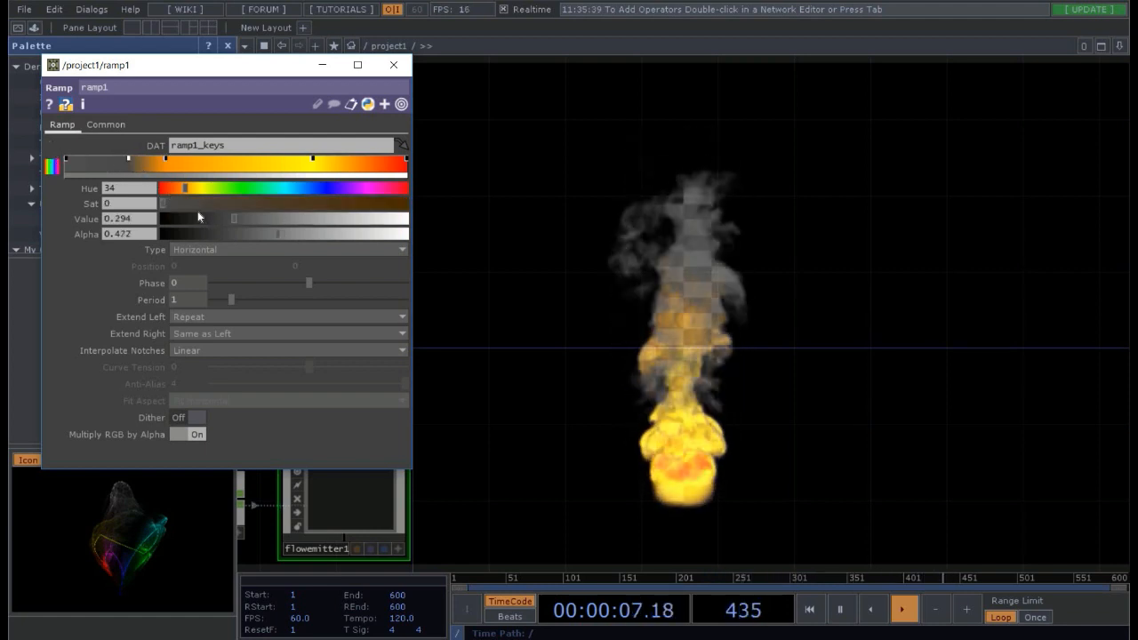
# - Adjust the smoke key's Value back and forth, leaving it at about 0.16
pyautogui.moveTo(200, 218); pyautogui.dragTo(274, 219)
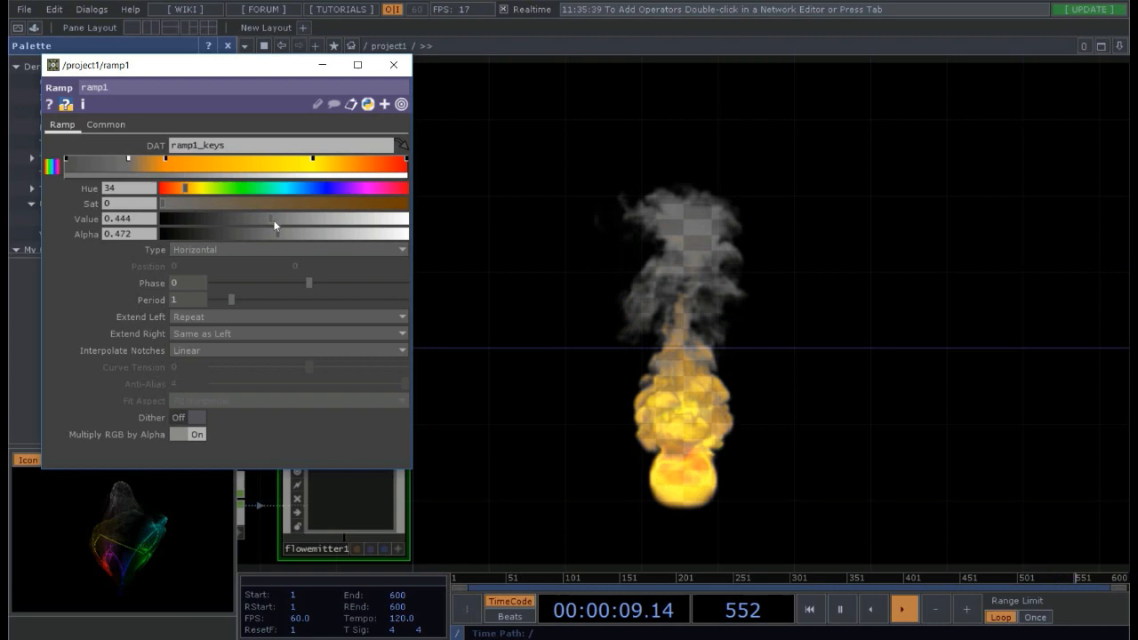
pyautogui.moveTo(274, 218); pyautogui.dragTo(406, 218)
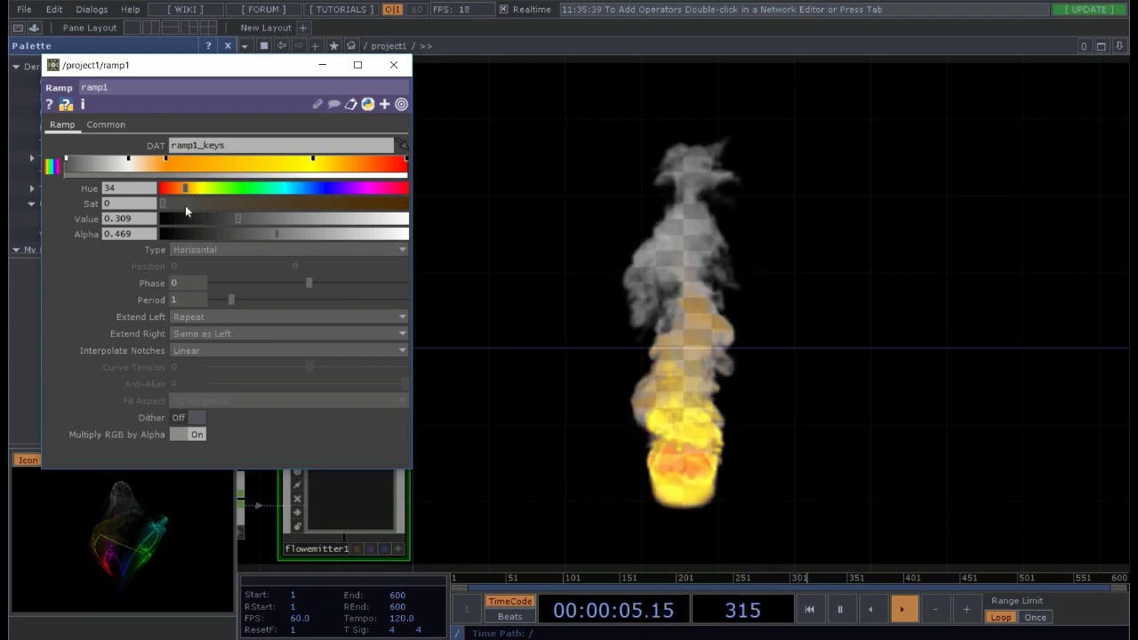
pyautogui.moveTo(237, 219); pyautogui.dragTo(166, 218)
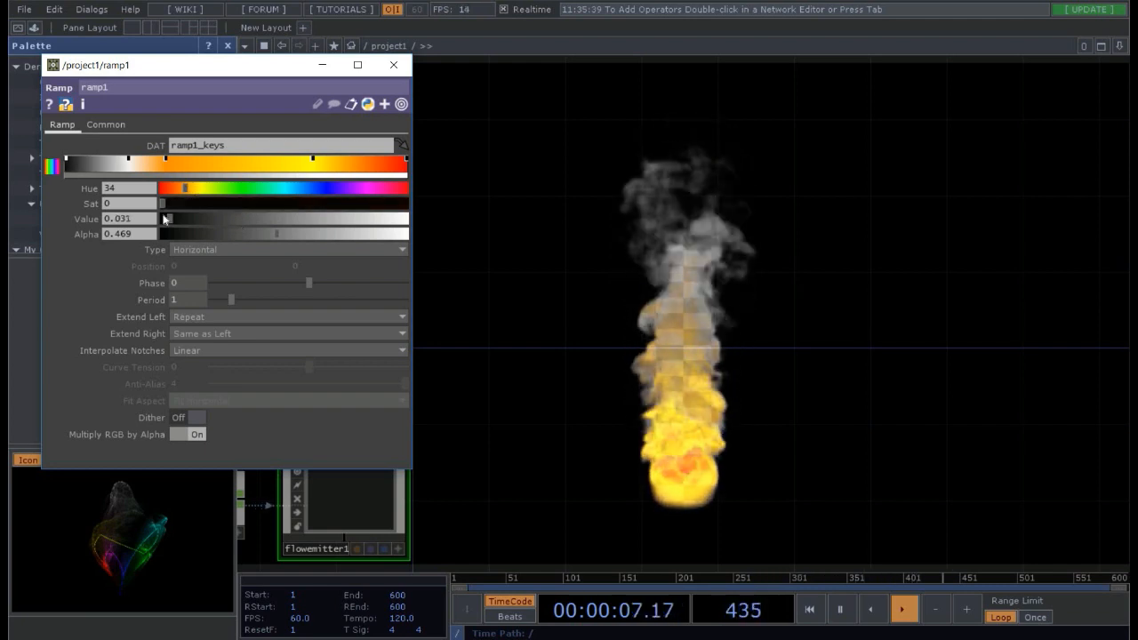
pyautogui.moveTo(164, 219); pyautogui.dragTo(183, 219)
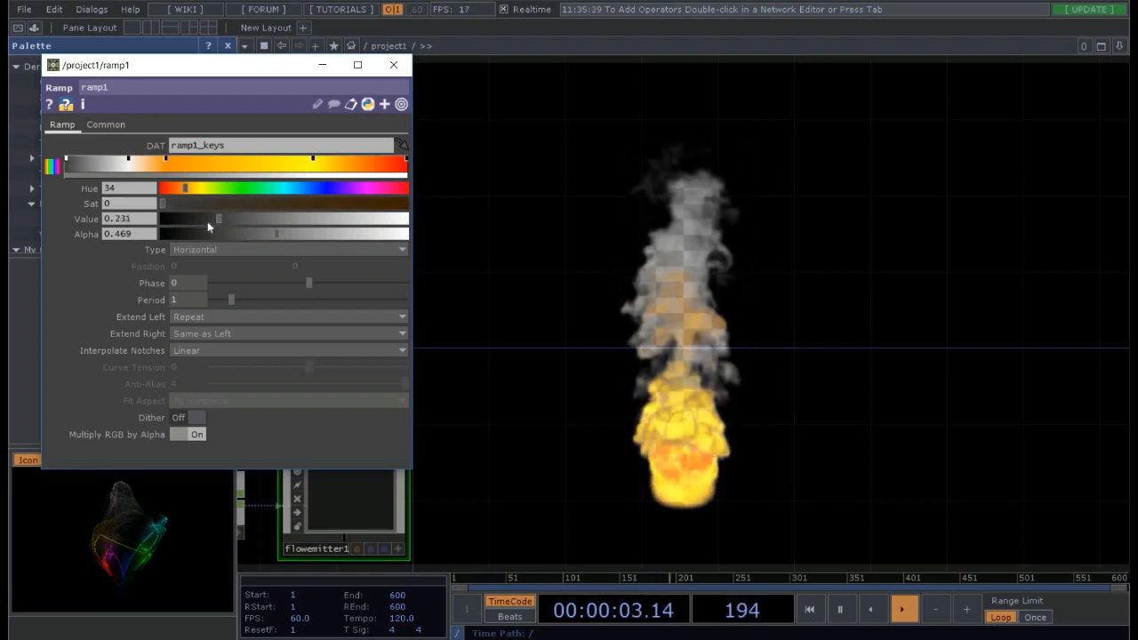
pyautogui.moveTo(218, 219); pyautogui.dragTo(401, 219)
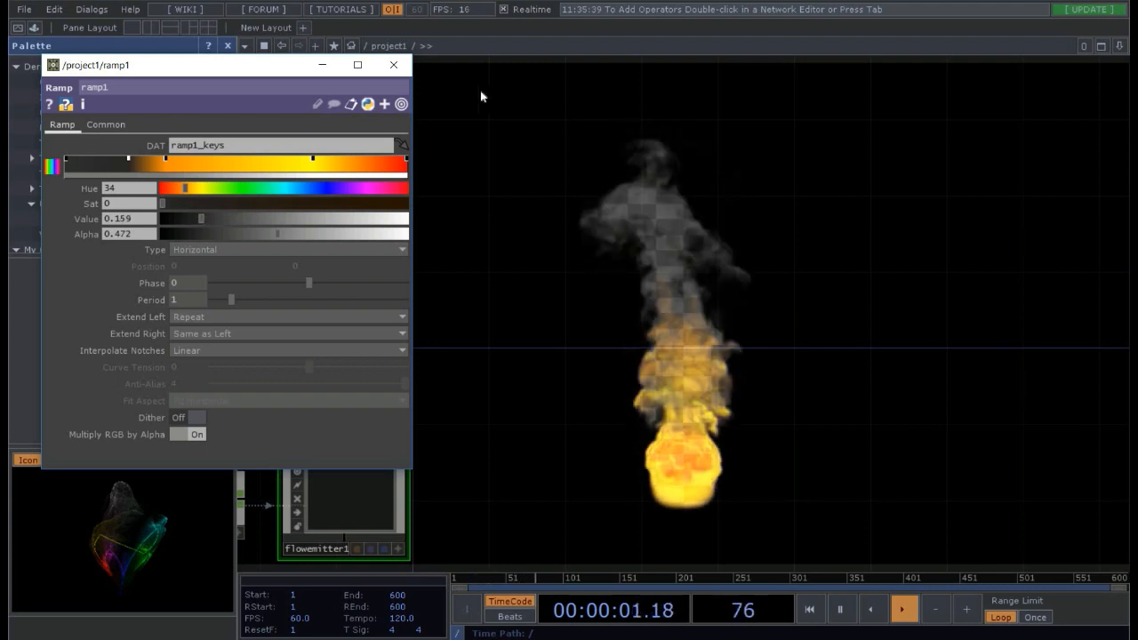
pyautogui.click(393, 64)
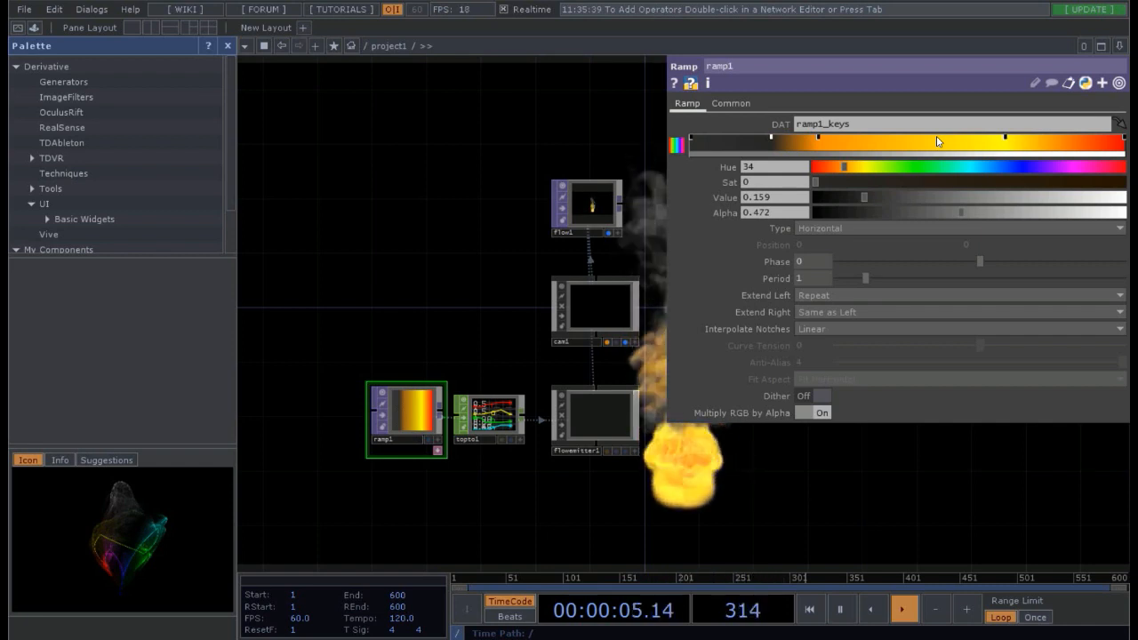
pyautogui.moveTo(1071, 140)
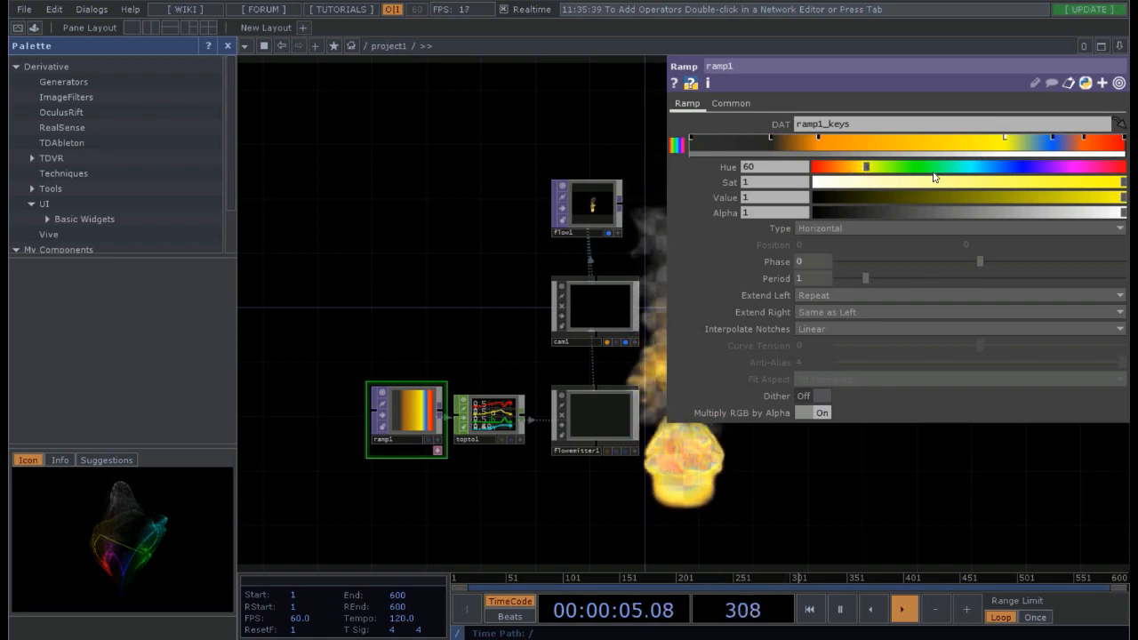
# - Shift the new ramp key's Hue to cyan, then slightly toward green
pyautogui.moveTo(867, 168); pyautogui.dragTo(968, 167)
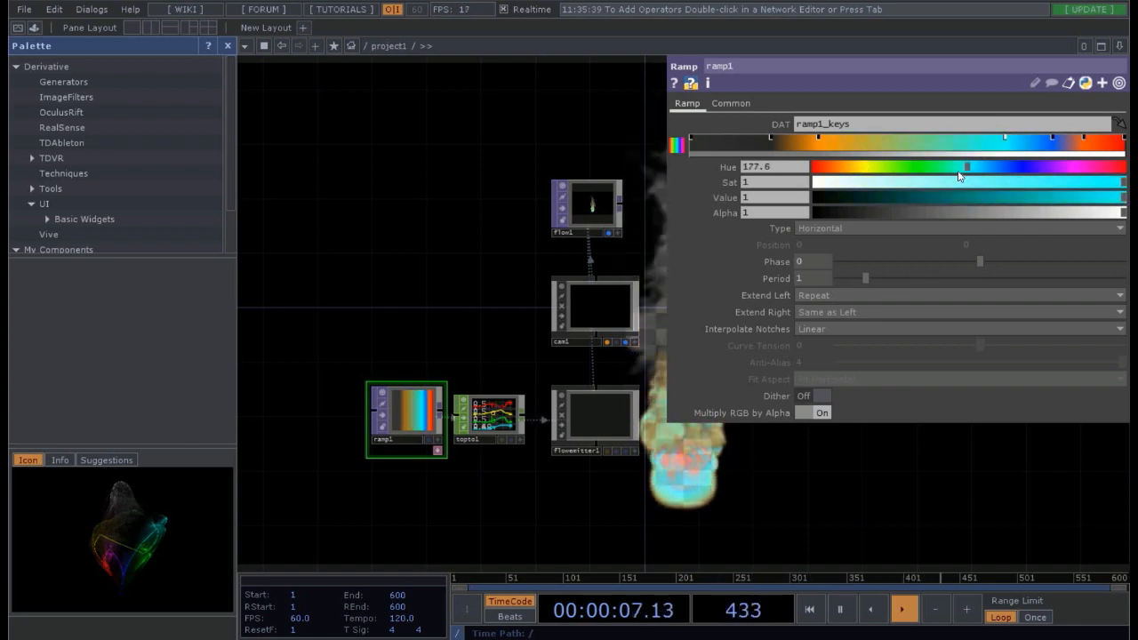
pyautogui.moveTo(967, 167); pyautogui.dragTo(947, 167)
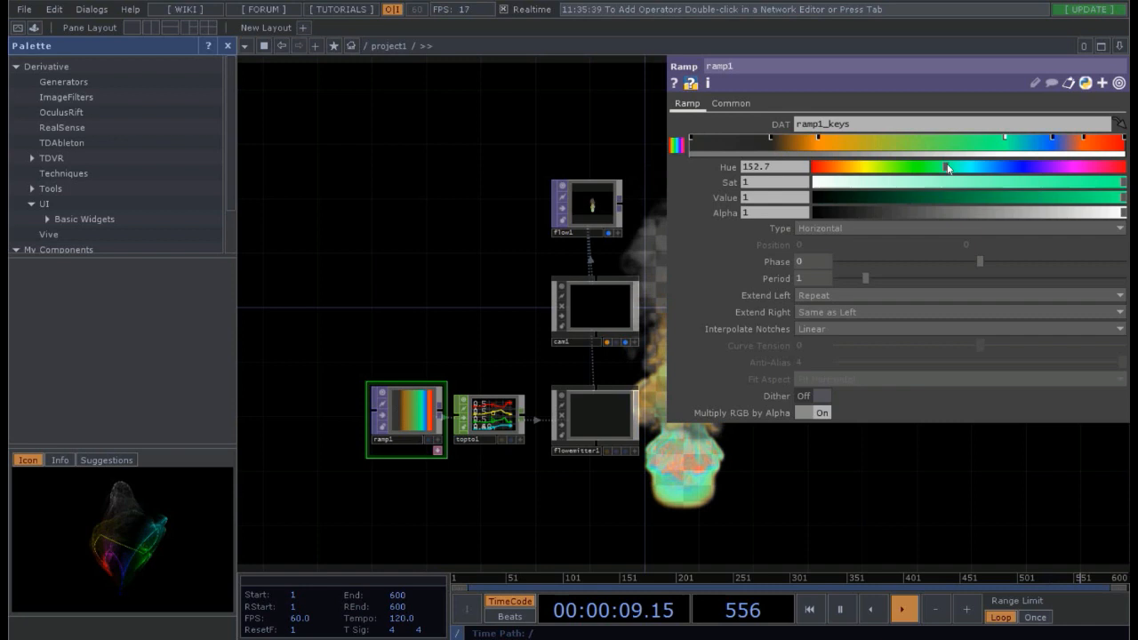